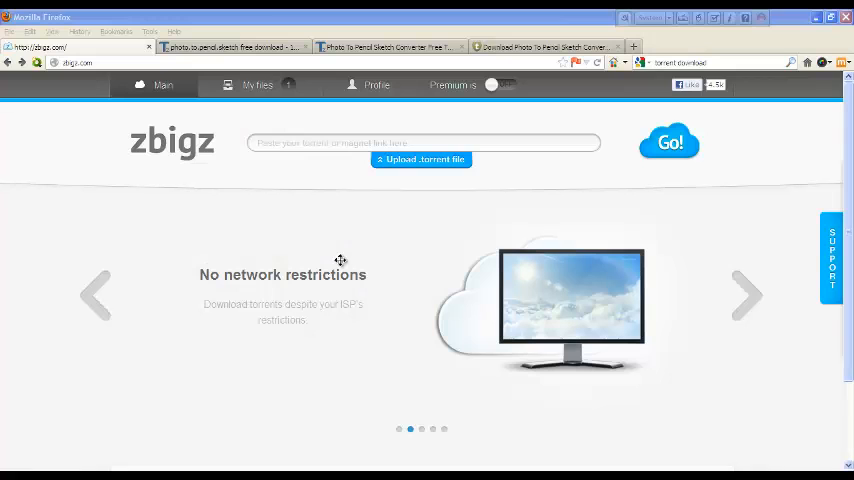
{"action": "mouse_move", "coordinate": [231, 218]}
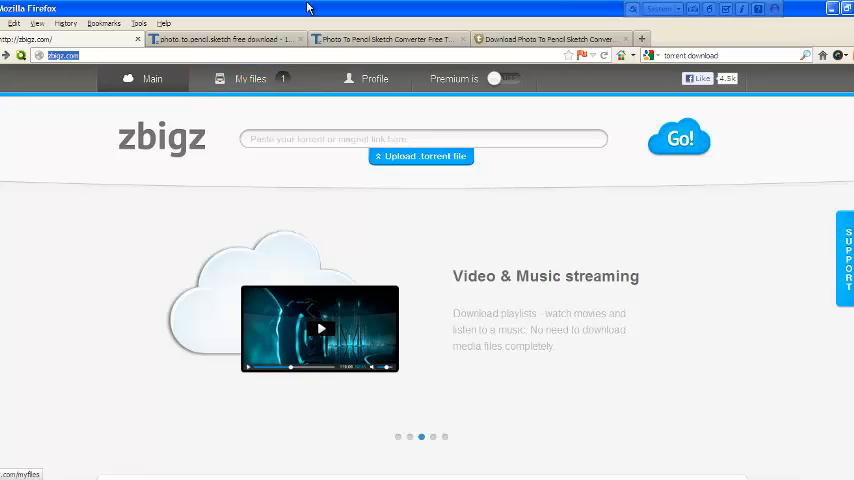
{"action": "mouse_move", "coordinate": [241, 205]}
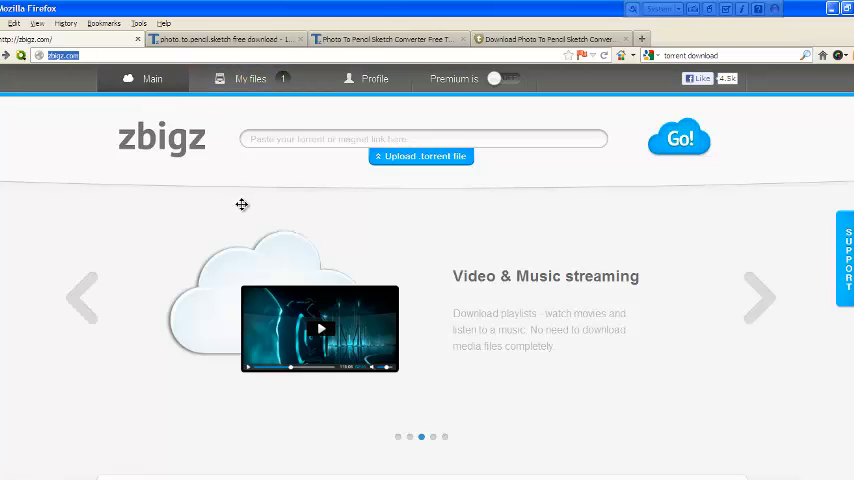
{"action": "mouse_move", "coordinate": [347, 128]}
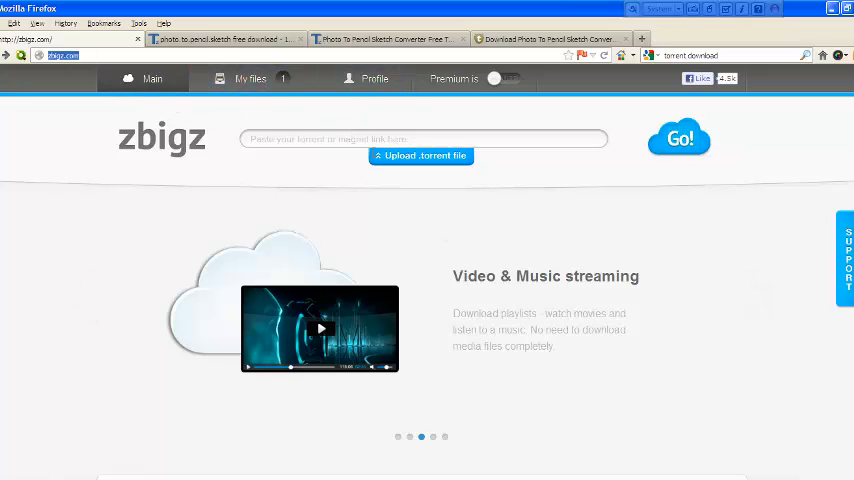
- Scroll the Torrentz results for photo to pencil sketch, listing 13 torrents
{"action": "scroll", "scroll_direction": "down", "scroll_amount": 3}
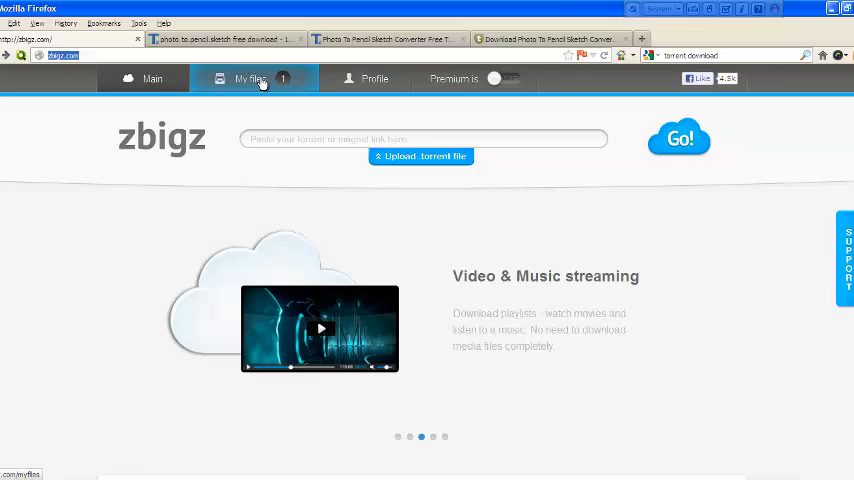
{"action": "mouse_move", "coordinate": [200, 80]}
{"action": "type", "text": "http://torrentz.eu"}
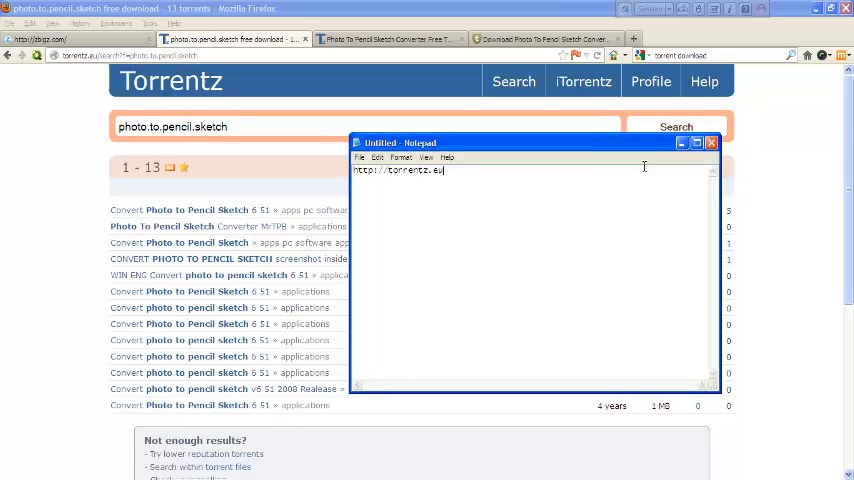
- Close Notepad and open the Photo To Pencil Sketch Converter torrent page
{"action": "left_click", "coordinate": [711, 142]}
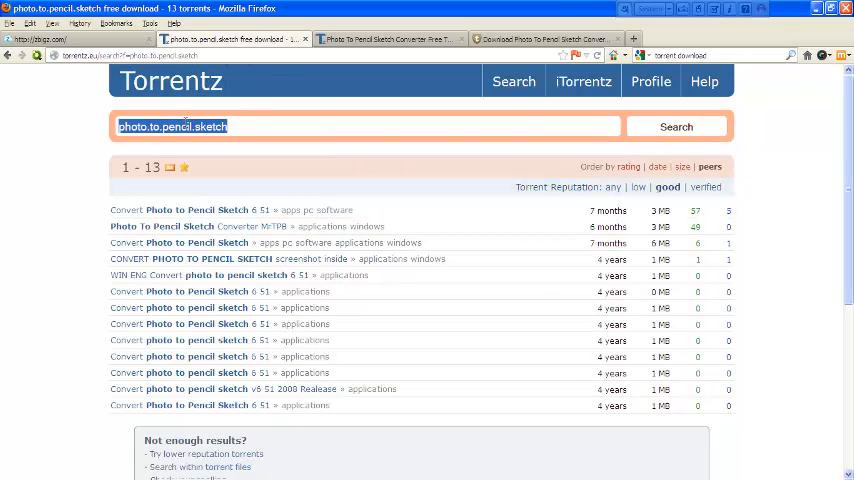
{"action": "left_click", "coordinate": [255, 126]}
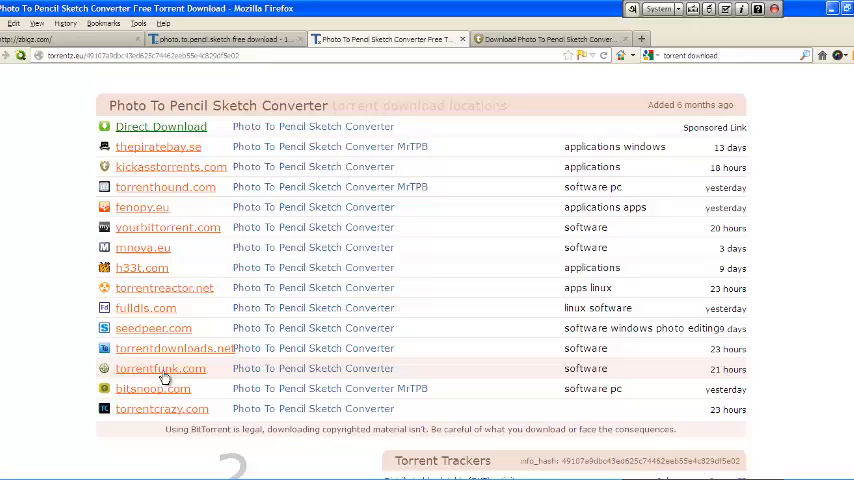
- Scroll the download locations and open the kickasstorrents.com source
{"action": "scroll", "scroll_direction": "down", "scroll_amount": 3}
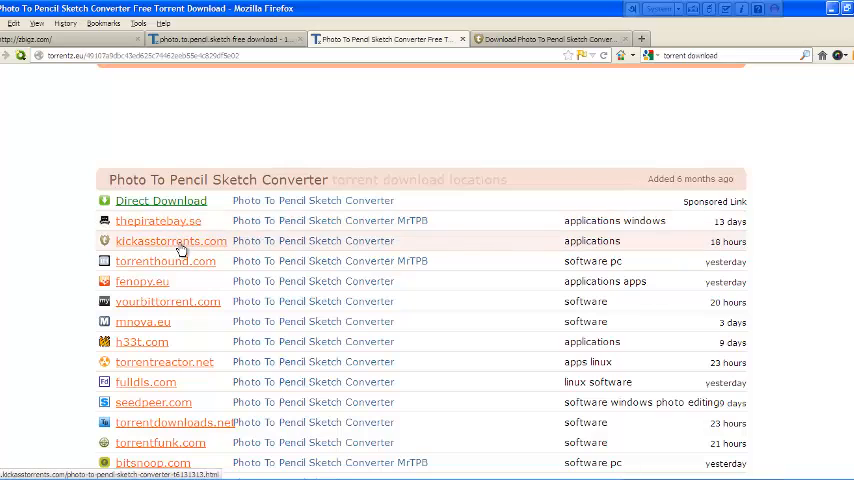
{"action": "mouse_move", "coordinate": [176, 261]}
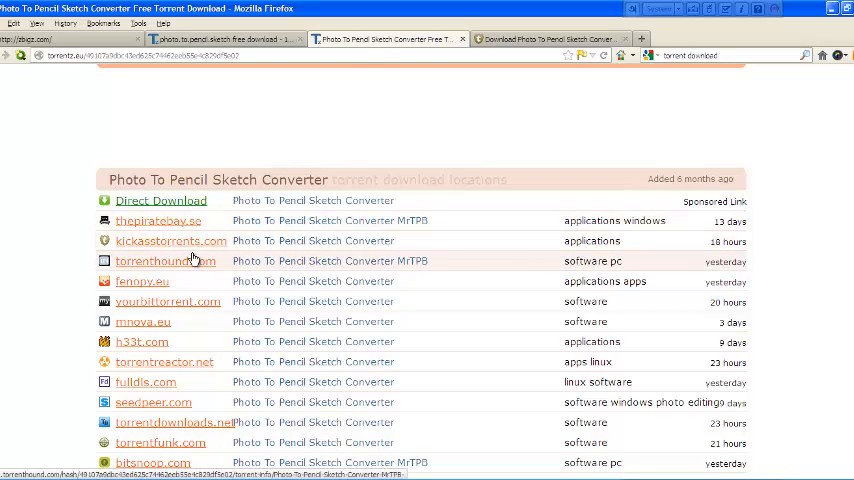
{"action": "mouse_move", "coordinate": [170, 241]}
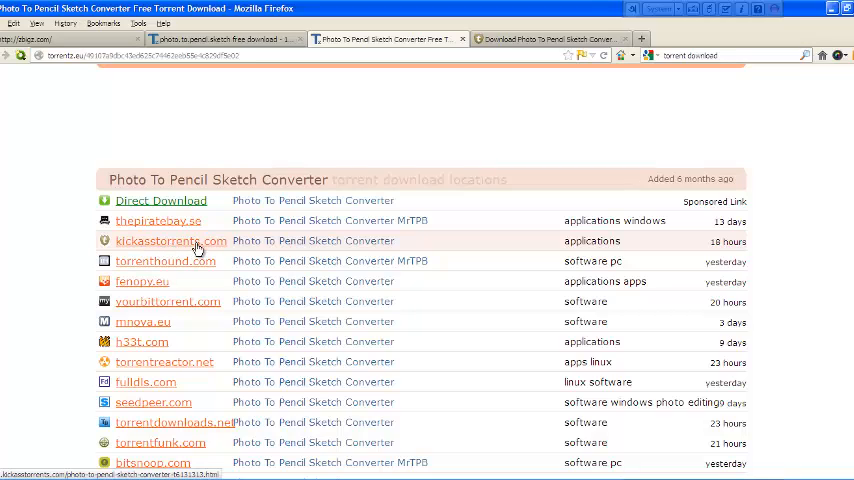
{"action": "left_click", "coordinate": [170, 240]}
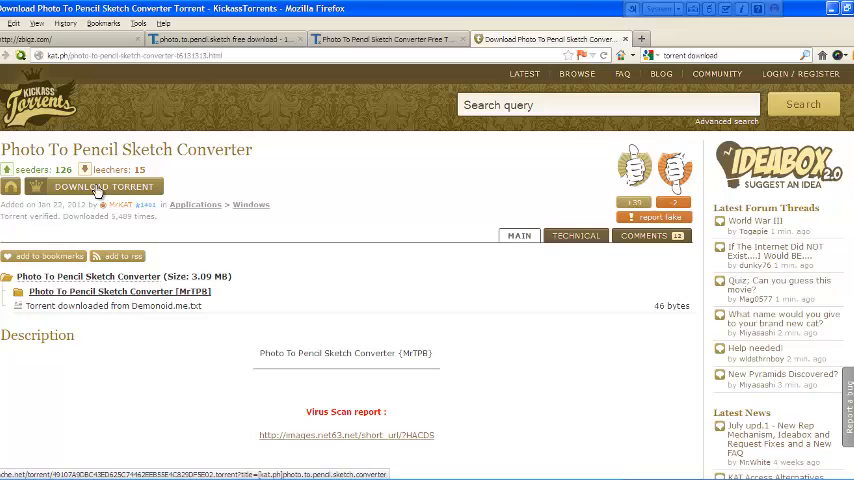
{"action": "mouse_move", "coordinate": [105, 190]}
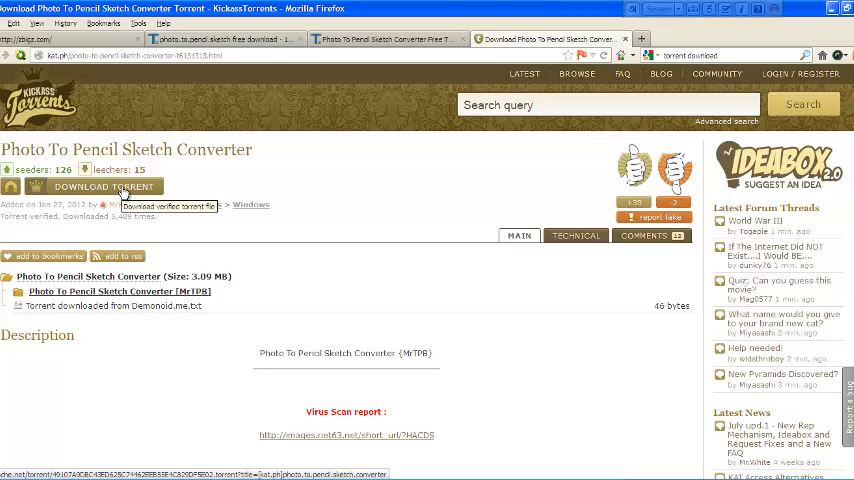
- Save the Photo To Pencil Sketch Converter .torrent file and dismiss the Downloads list
{"action": "left_click", "coordinate": [103, 186]}
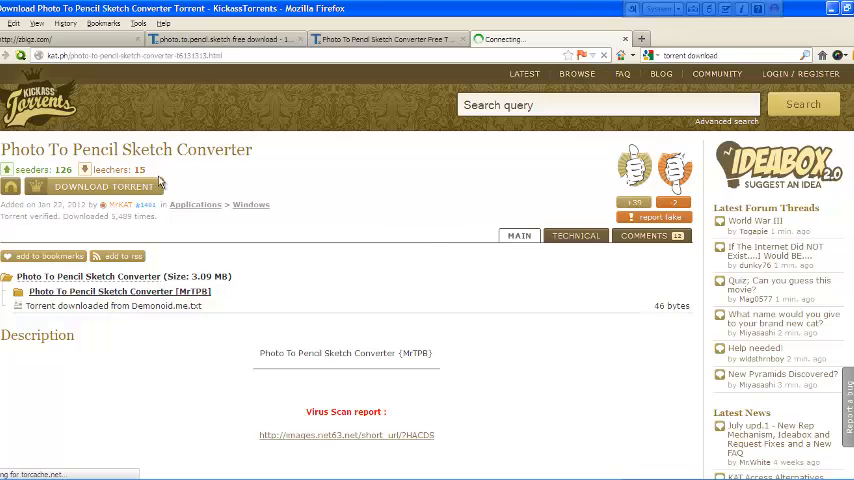
{"action": "left_click", "coordinate": [104, 186]}
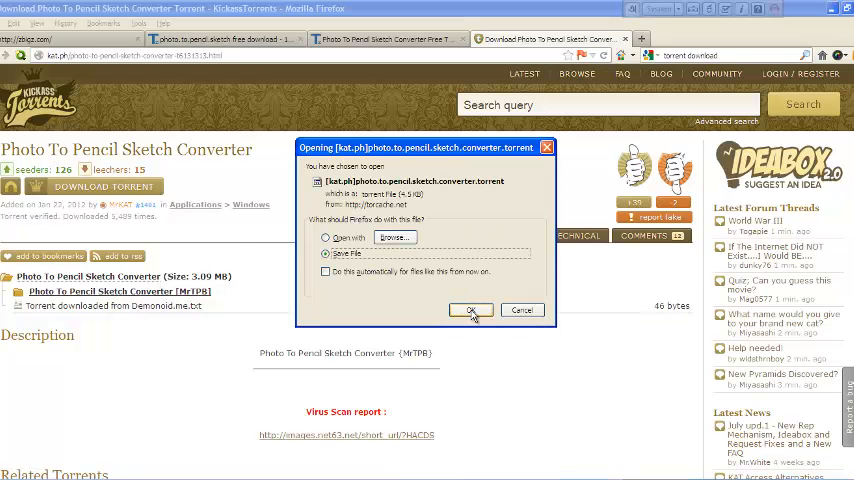
{"action": "left_click", "coordinate": [470, 310]}
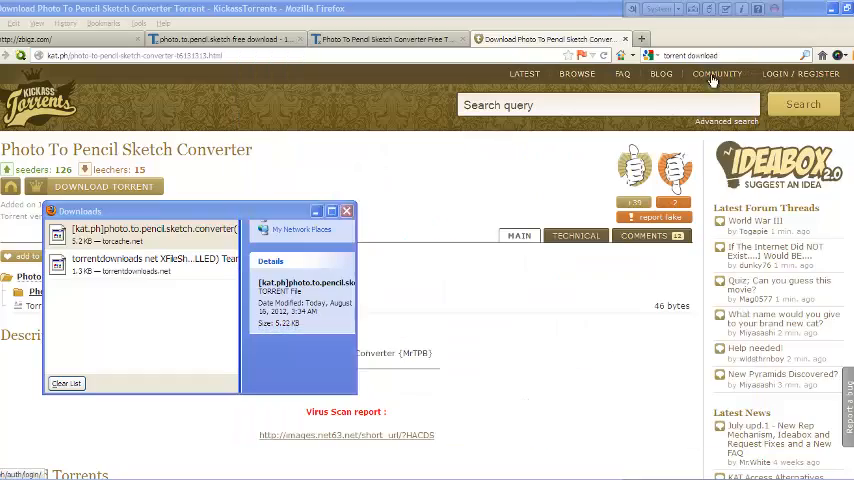
{"action": "left_click", "coordinate": [347, 210]}
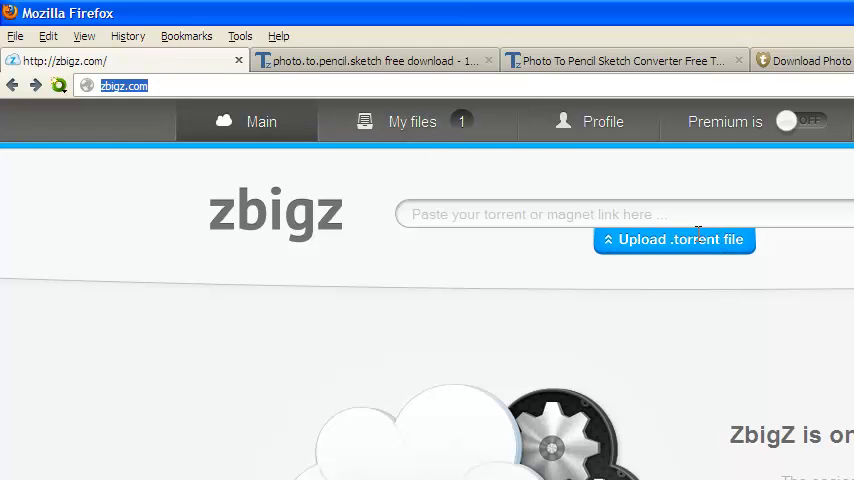
- Upload [kat.ph]photo.to.pencil.sketch.converter.torrent from the Desktop to zbigz
{"action": "left_click", "coordinate": [674, 239]}
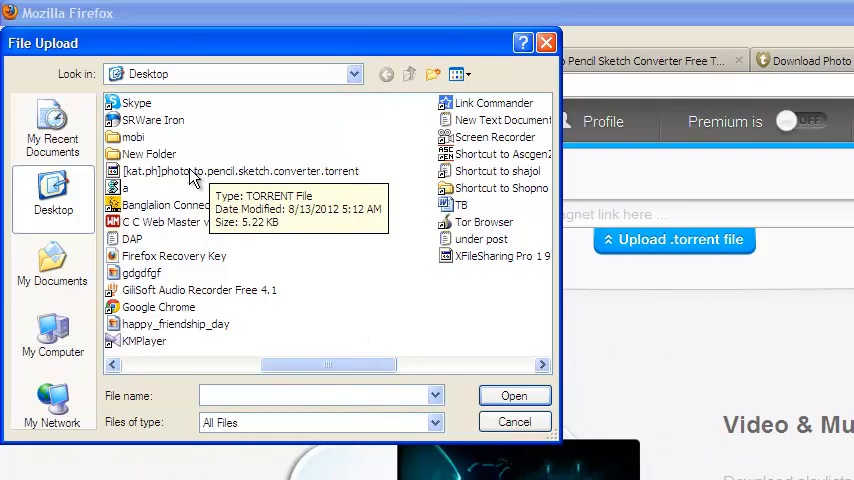
{"action": "left_click", "coordinate": [235, 171]}
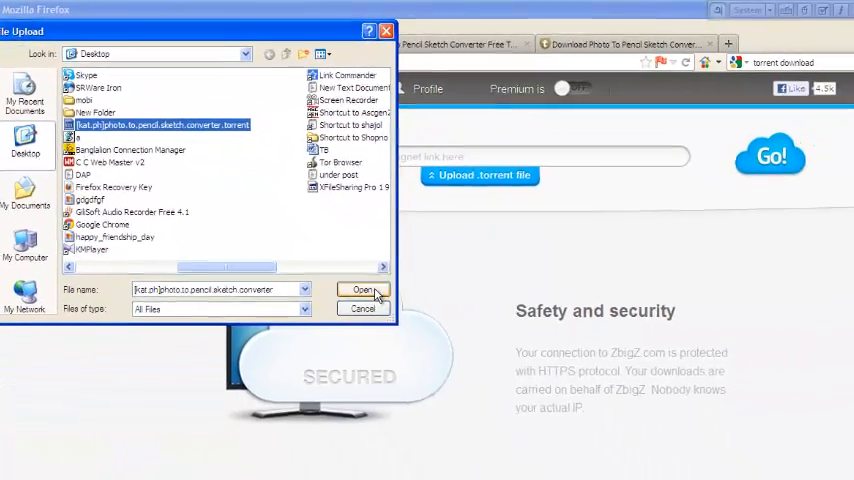
{"action": "left_click", "coordinate": [362, 290]}
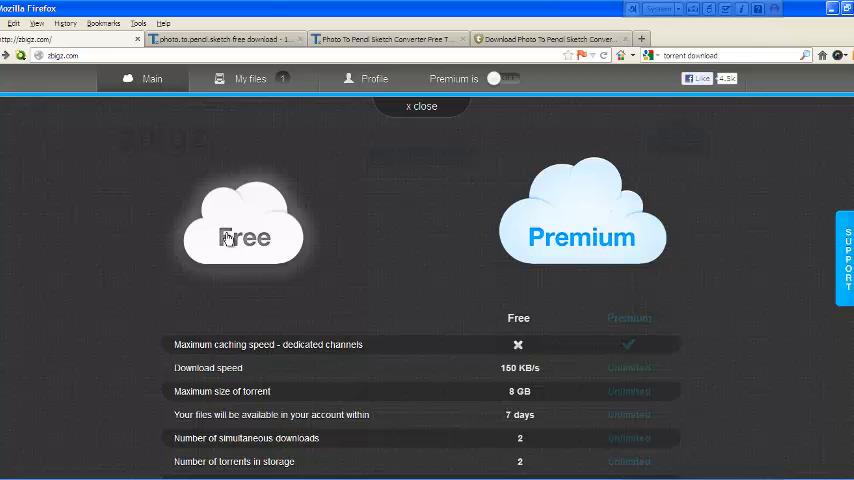
- Continue on the Free plan, then request the cached 3.1 MB torrent as a .zip
{"action": "left_click", "coordinate": [420, 106]}
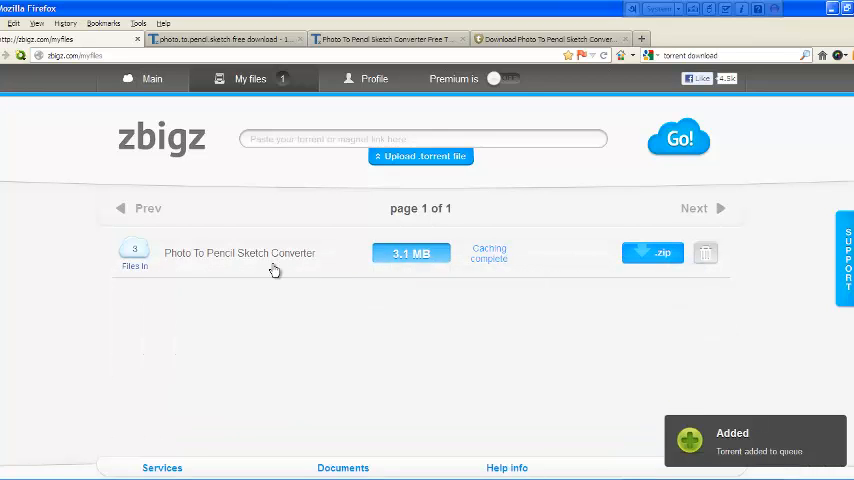
{"action": "left_click", "coordinate": [240, 253]}
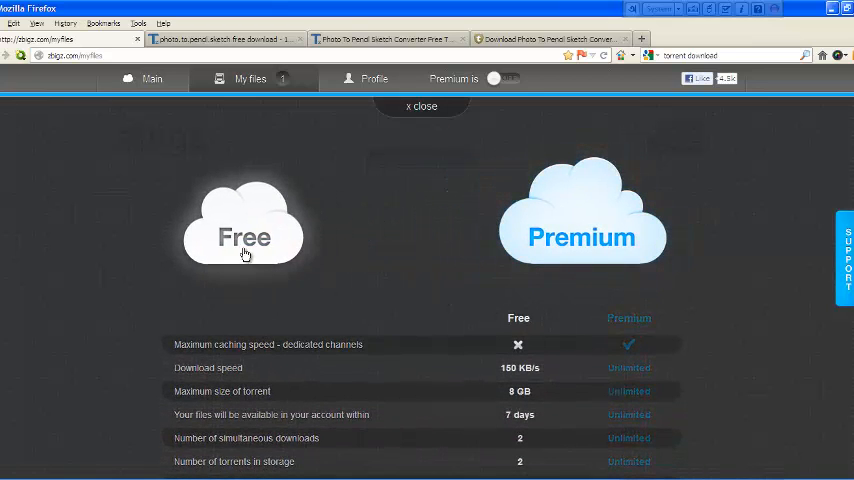
- Choose the Free plan so zbigz zips Photo To Pencil Sketch Converter
{"action": "left_click", "coordinate": [250, 79]}
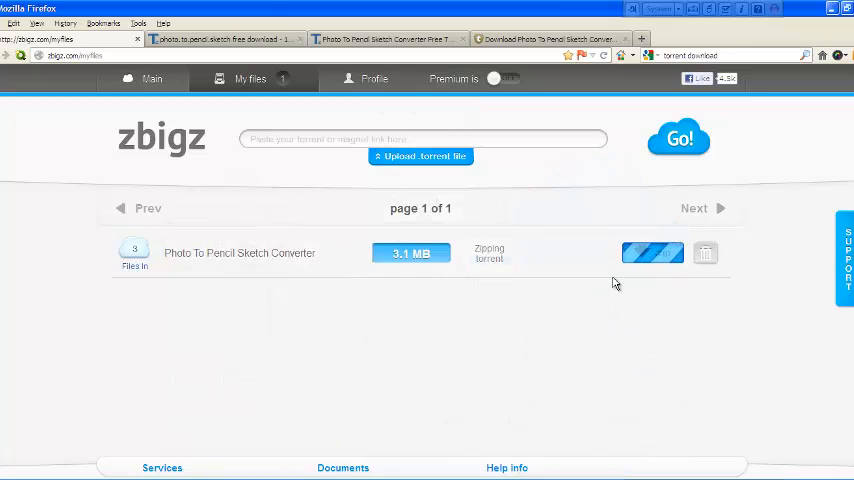
{"action": "mouse_move", "coordinate": [529, 318]}
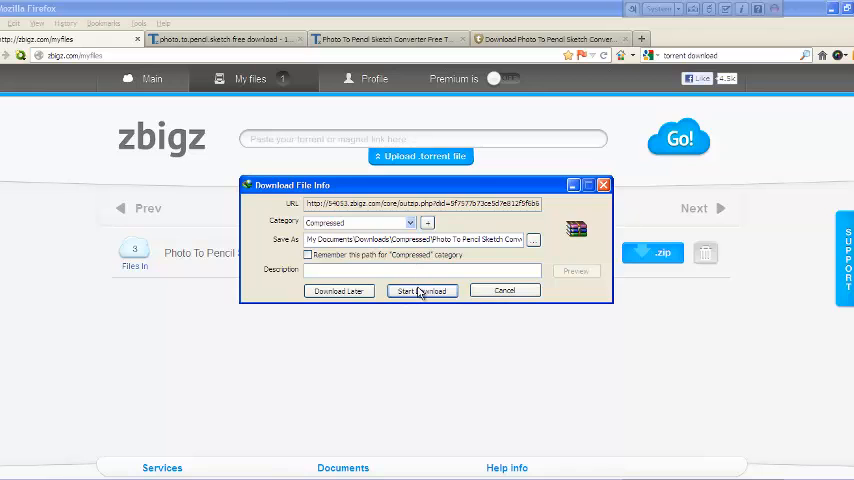
- Start the IDM download of Photo To Pencil Sketch Converter.zip and close the progress window
{"action": "left_click", "coordinate": [421, 290]}
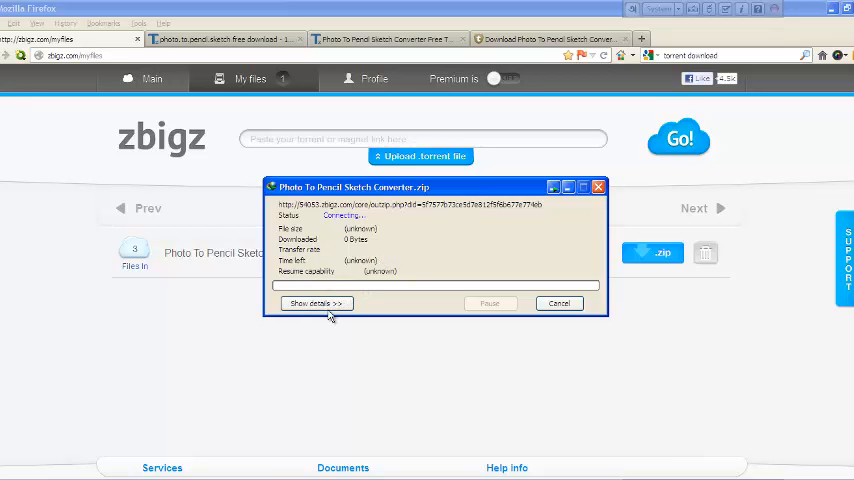
{"action": "mouse_move", "coordinate": [368, 233]}
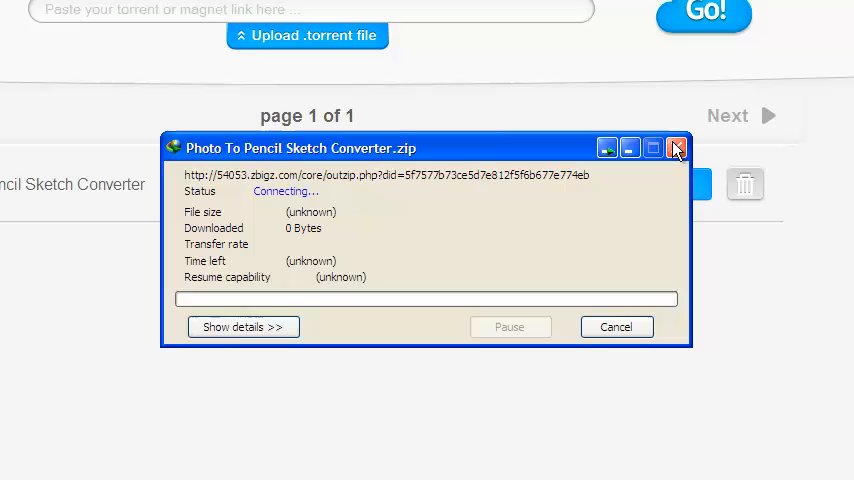
{"action": "mouse_move", "coordinate": [677, 148]}
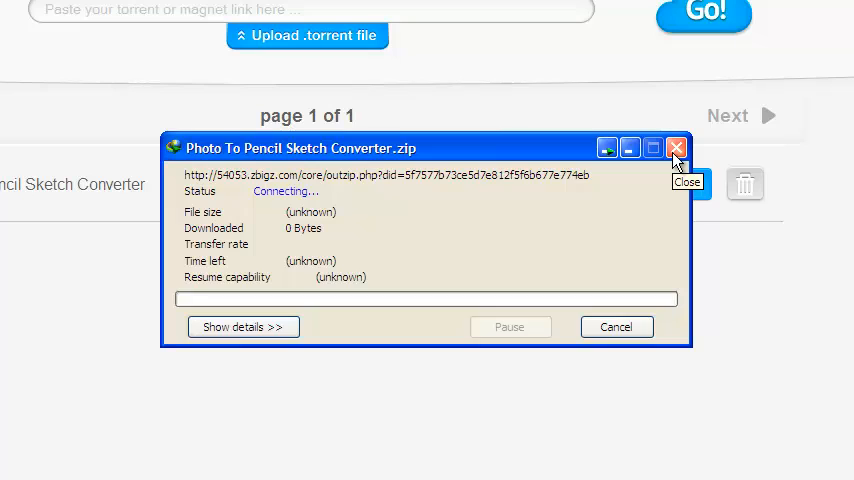
{"action": "left_click", "coordinate": [677, 148]}
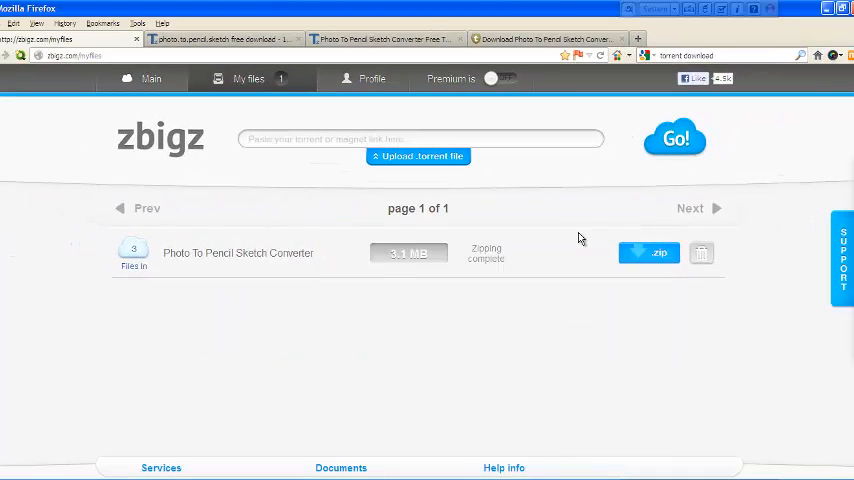
{"action": "left_click", "coordinate": [385, 38]}
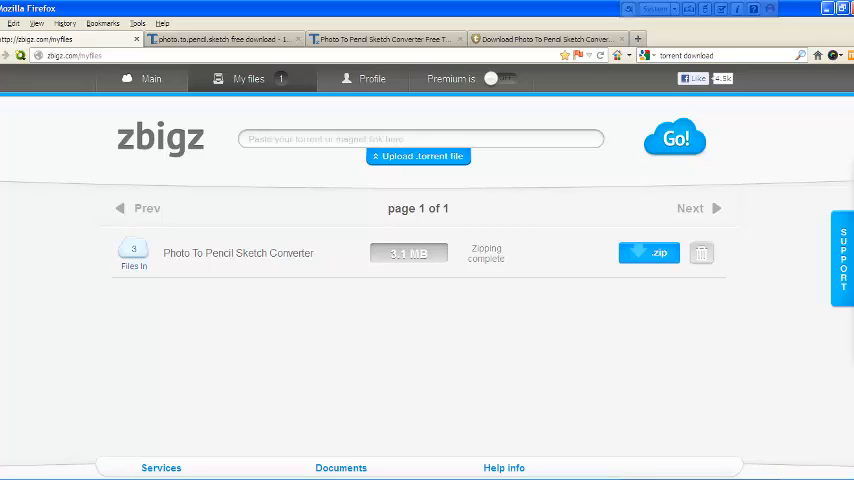
{"action": "mouse_move", "coordinate": [252, 353]}
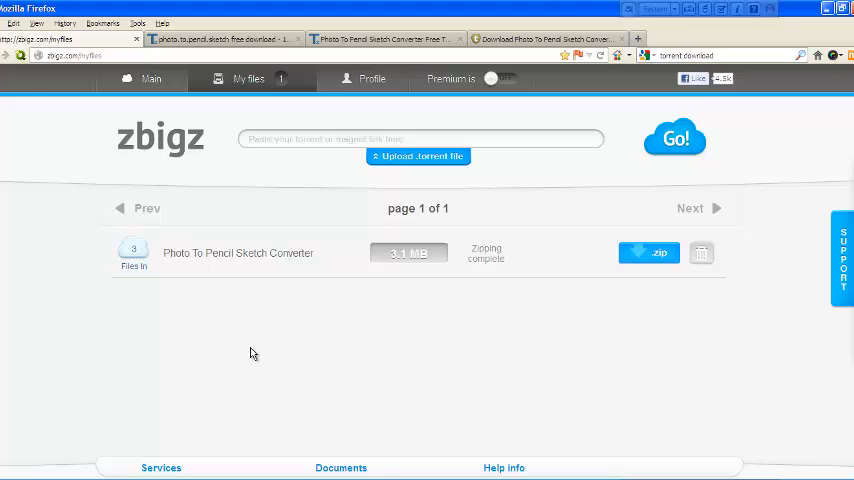